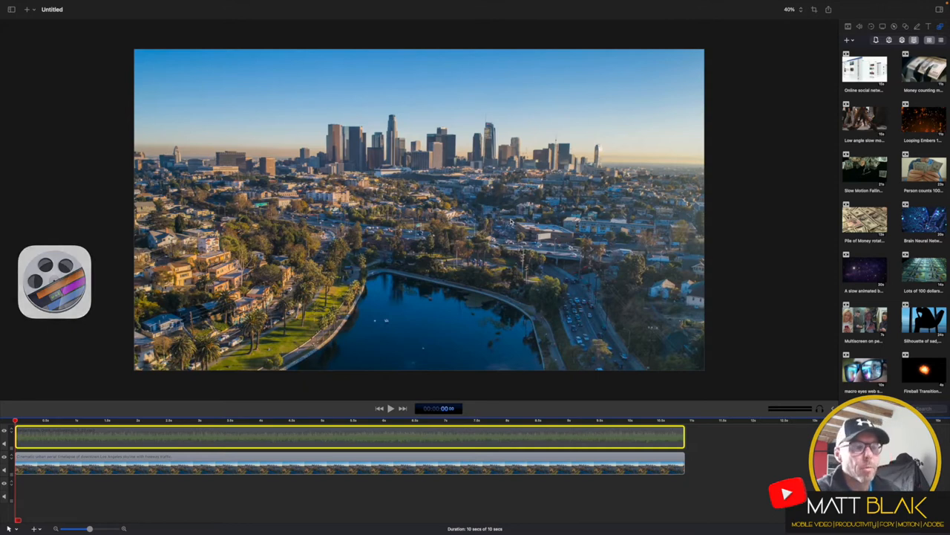
# Select the music clip on the timeline to expose its audio volume (87%)
pyautogui.click(345, 463)
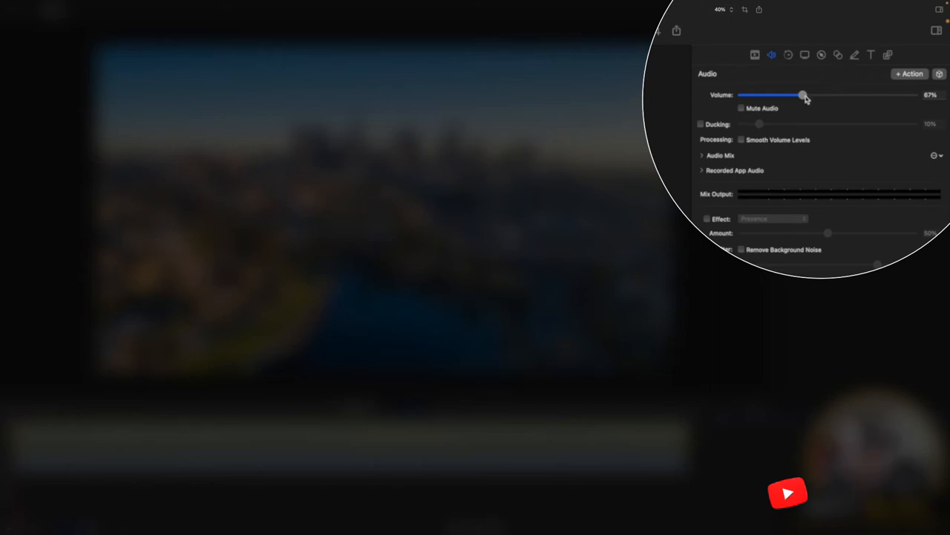
# Drop the music volume to silent at the start and lengthen the fade-in up to 87%
pyautogui.moveTo(802, 95); pyautogui.dragTo(741, 95)
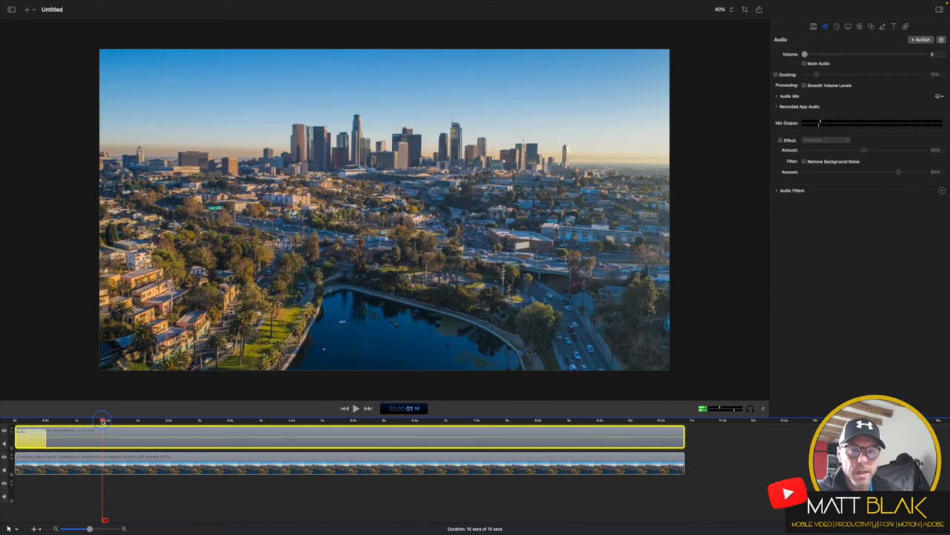
pyautogui.moveTo(102, 419); pyautogui.dragTo(108, 418)
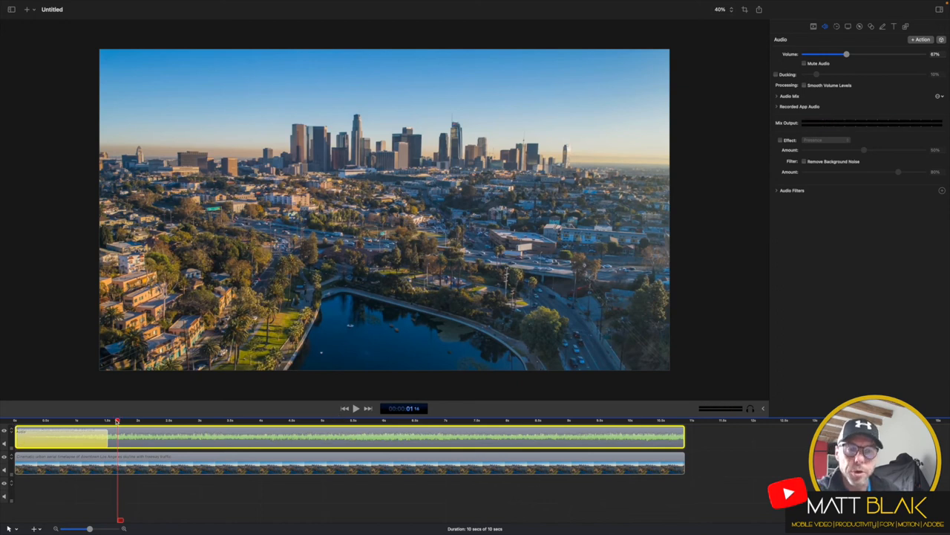
# Place a fade-out volume action near the music's end and stretch it to the clip's end
pyautogui.click(602, 422)
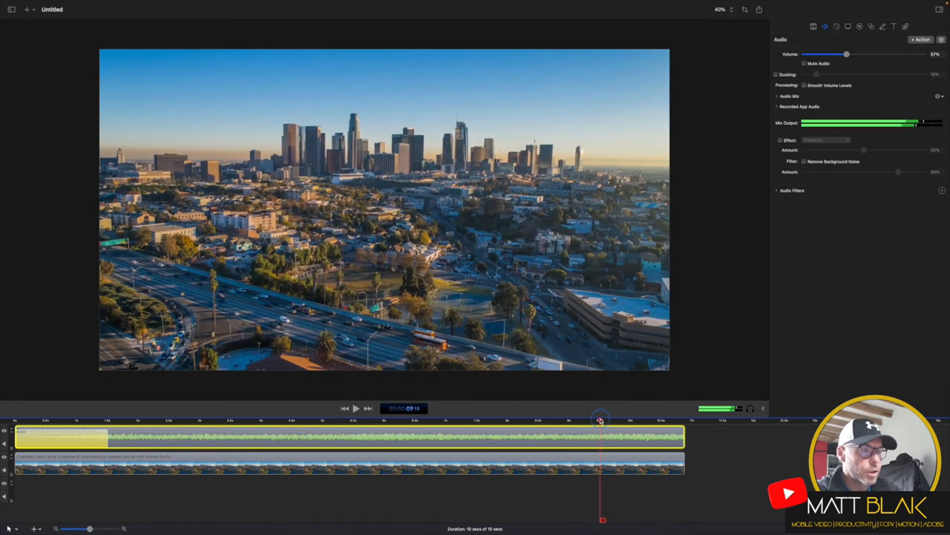
pyautogui.moveTo(600, 422); pyautogui.dragTo(576, 422)
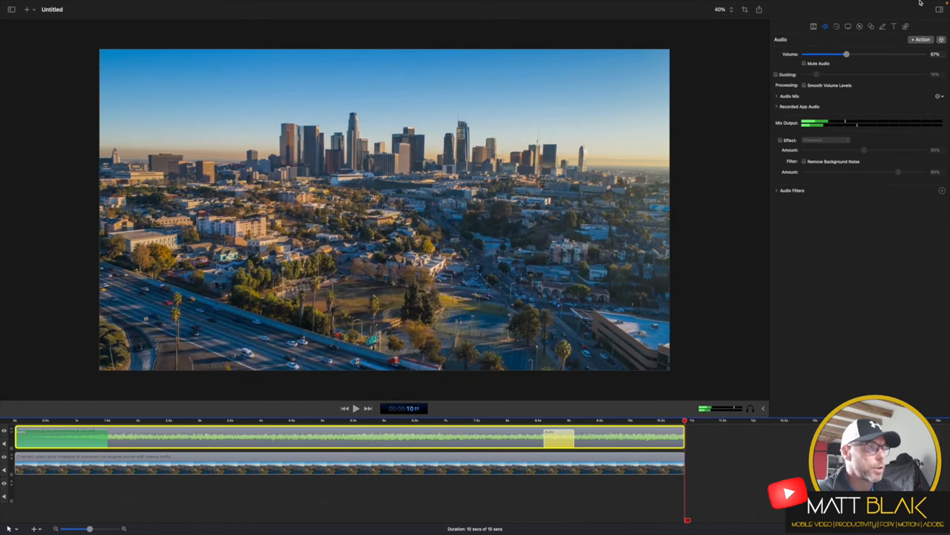
pyautogui.moveTo(846, 54); pyautogui.dragTo(805, 54)
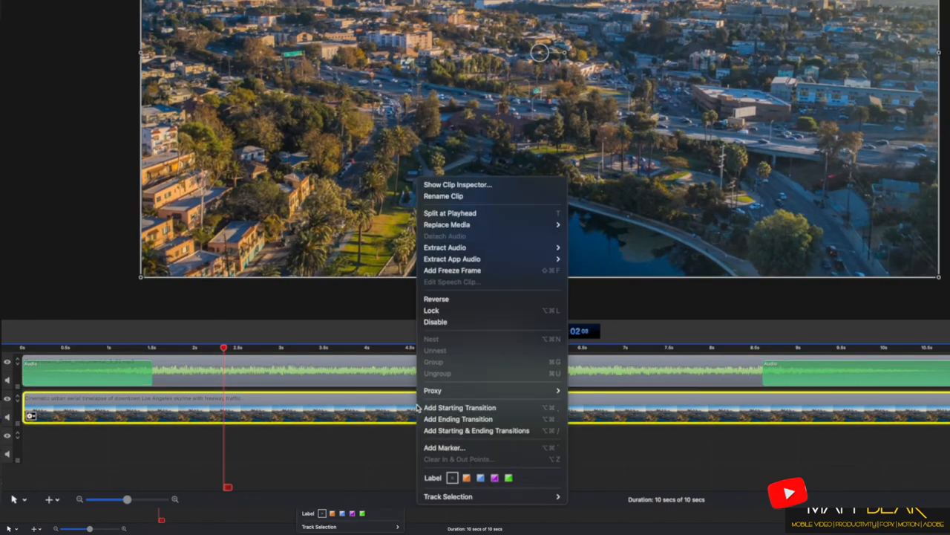
pyautogui.moveTo(475, 430)
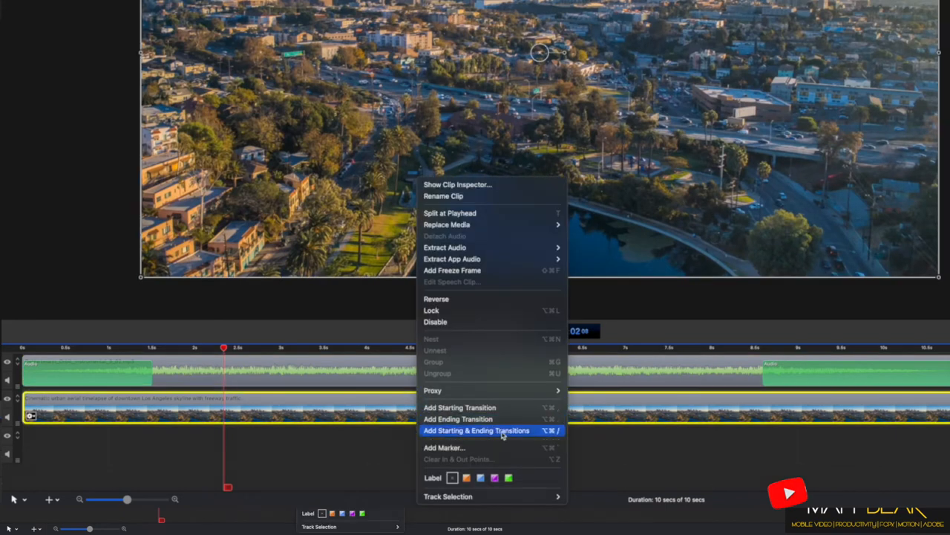
# Add Starting & Ending Transitions to the city video clip and review the result
pyautogui.click(488, 431)
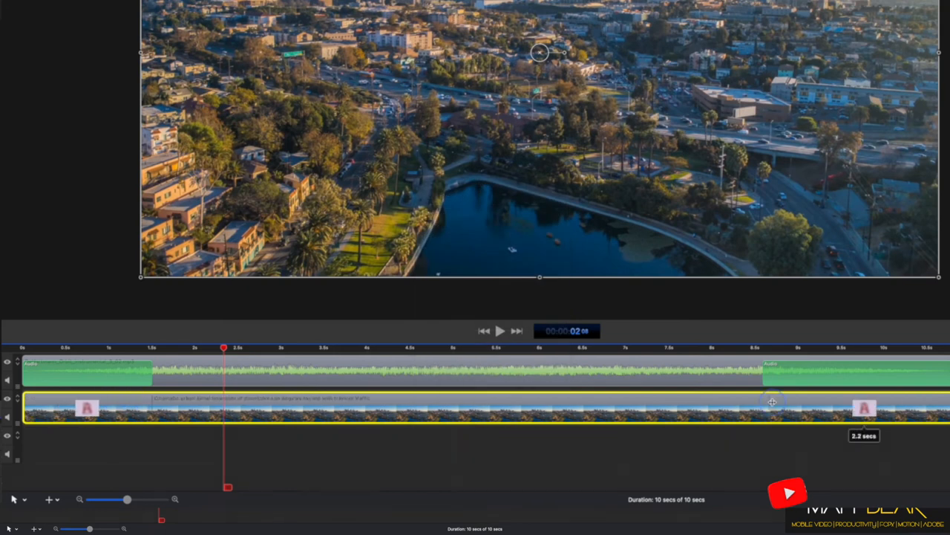
pyautogui.click(631, 350)
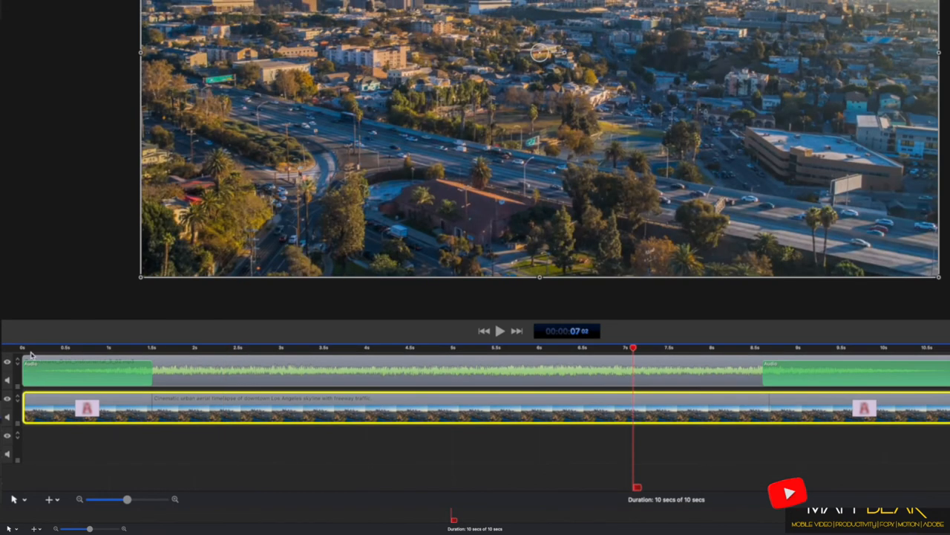